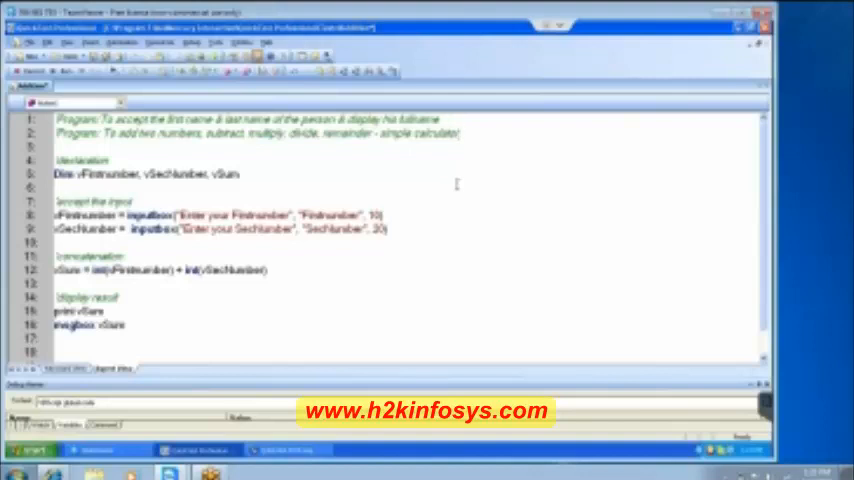
mouse_move(720, 300)
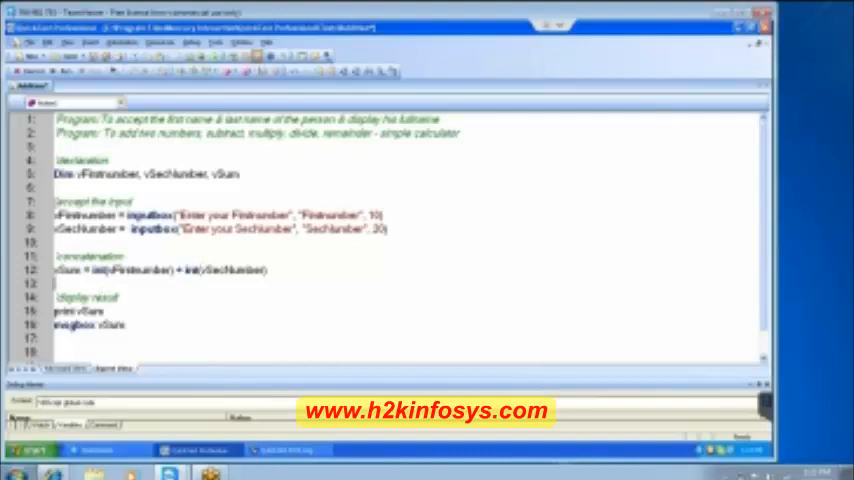
Run the addition script, view the wrong-number-of-arguments error details, and stop the run.
double_click(64, 174)
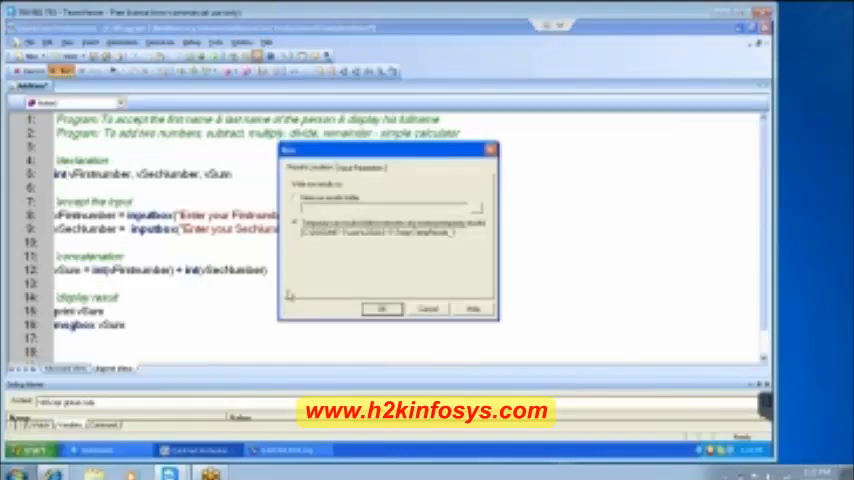
left_click(382, 308)
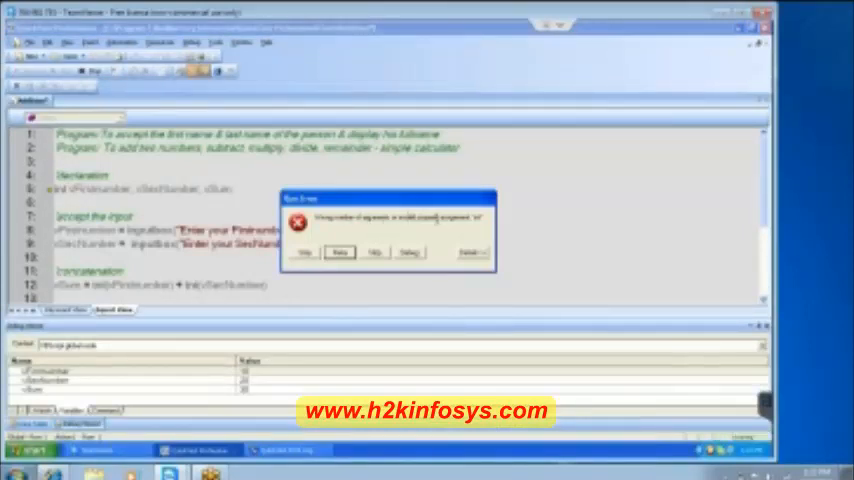
left_click(472, 252)
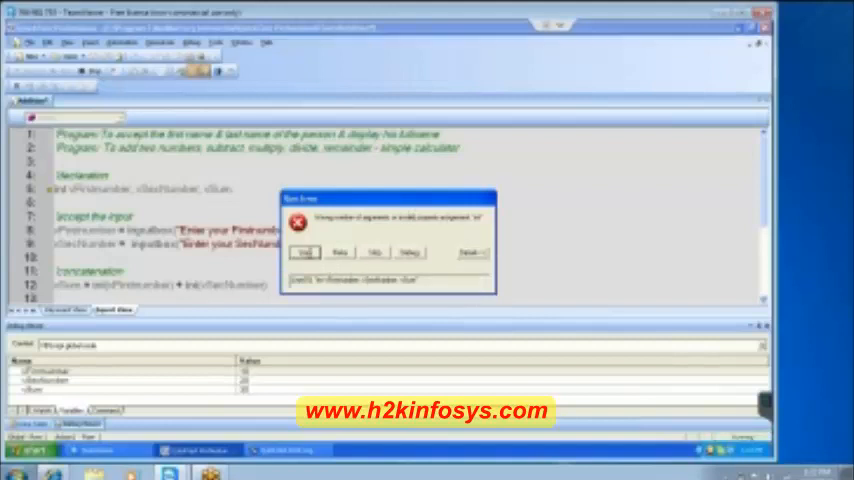
left_click(306, 252)
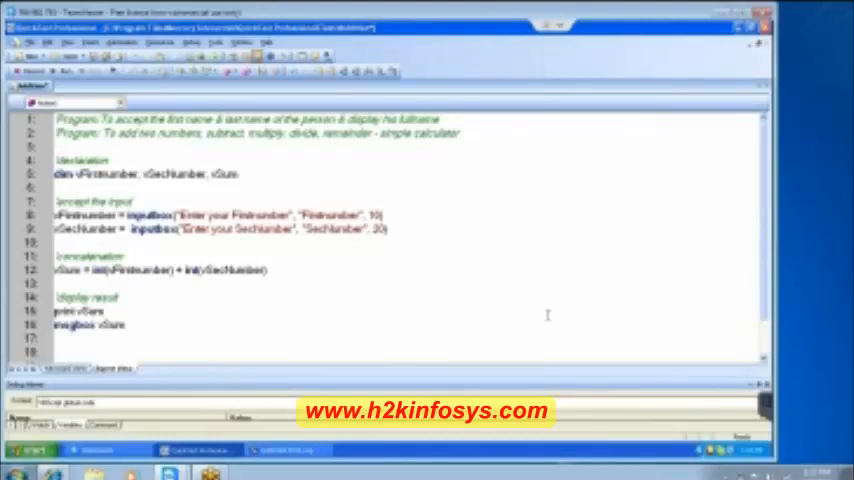
mouse_move(495, 180)
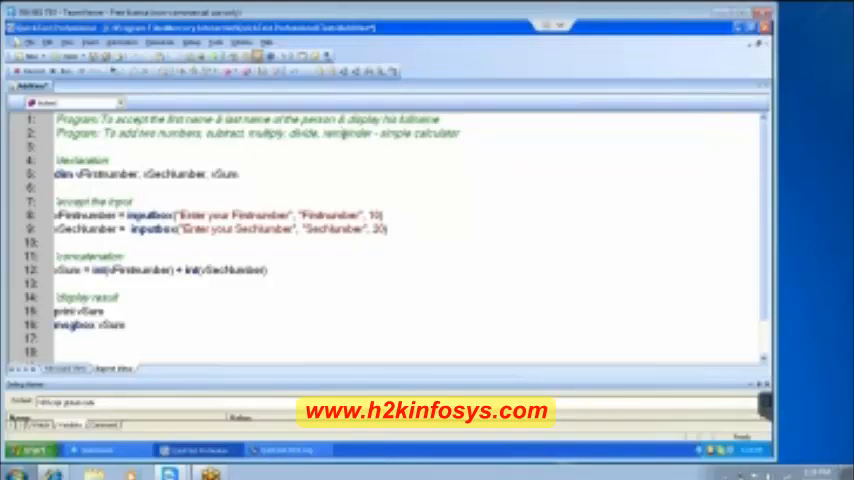
Double-click inside the addition script in Expert View, leaving the code unchanged.
double_click(348, 132)
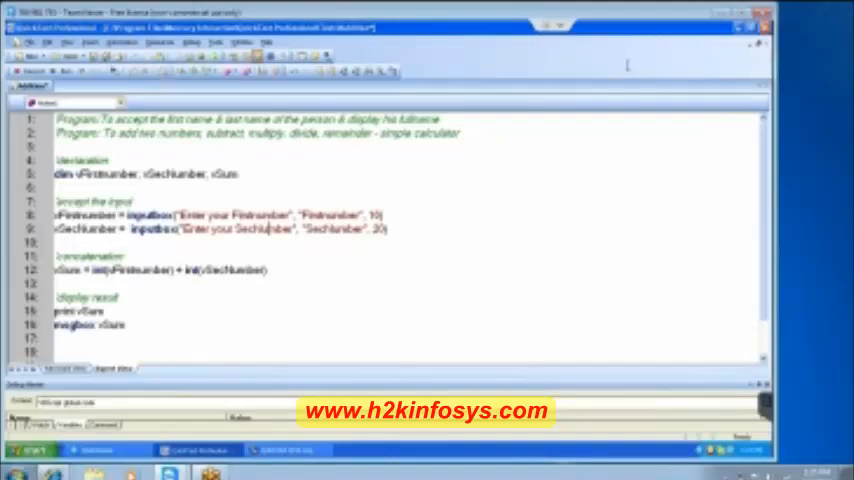
mouse_move(703, 64)
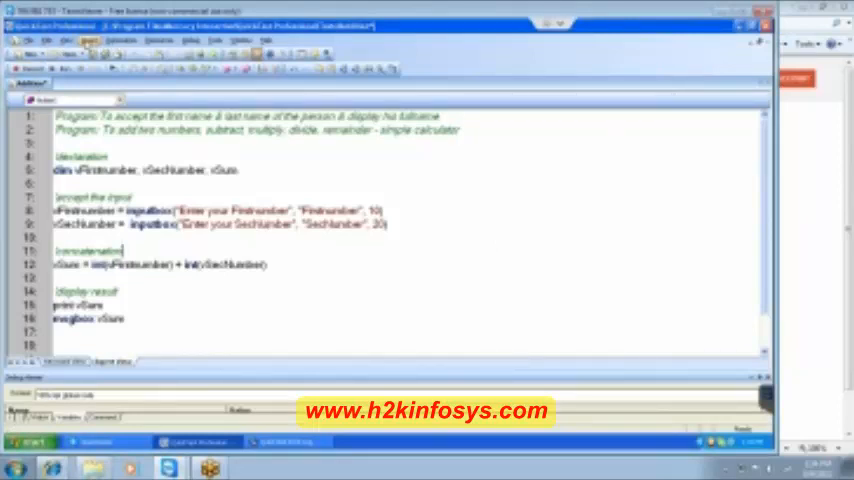
left_click(66, 39)
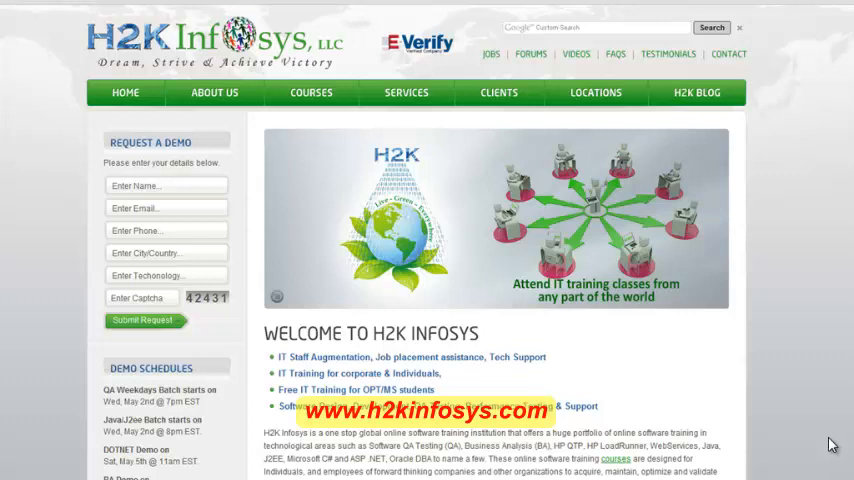
mouse_move(351, 79)
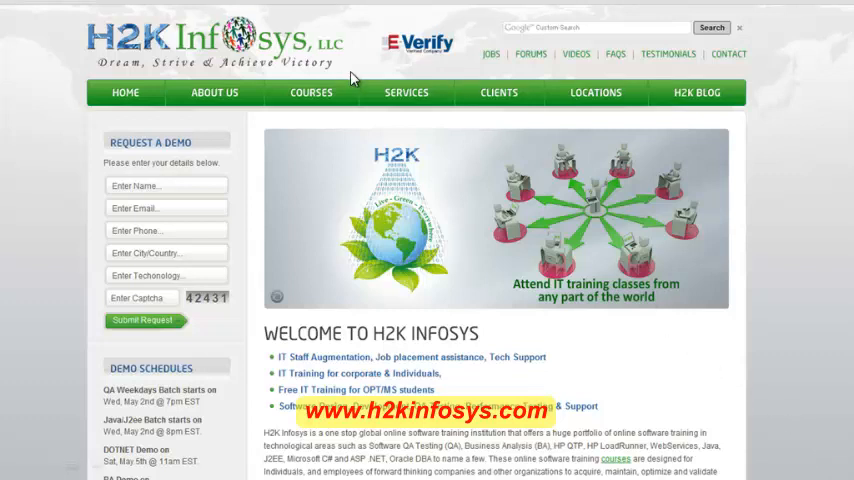
mouse_move(305, 107)
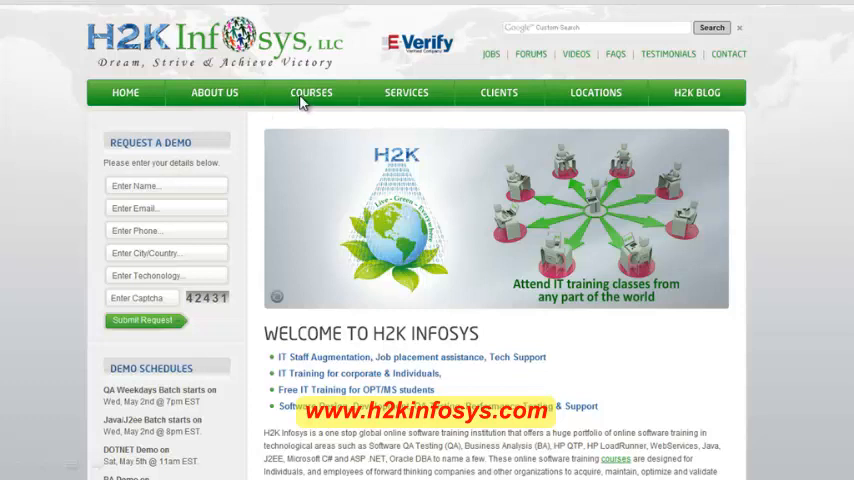
mouse_move(240, 115)
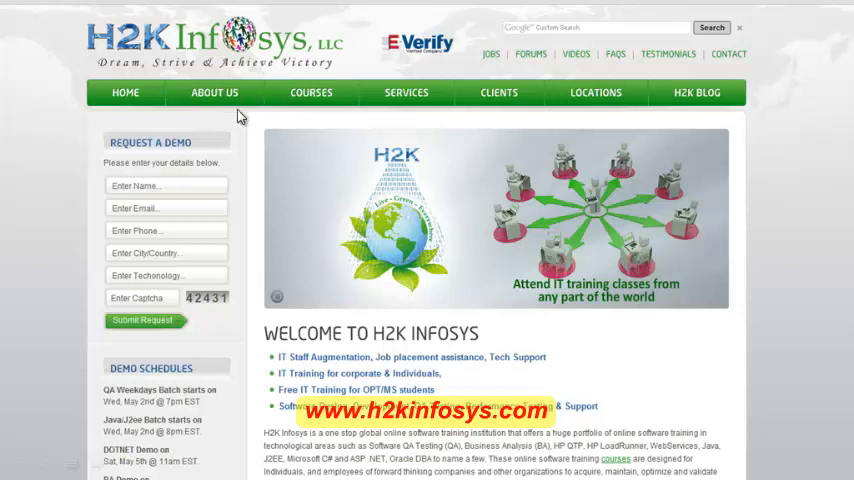
mouse_move(183, 153)
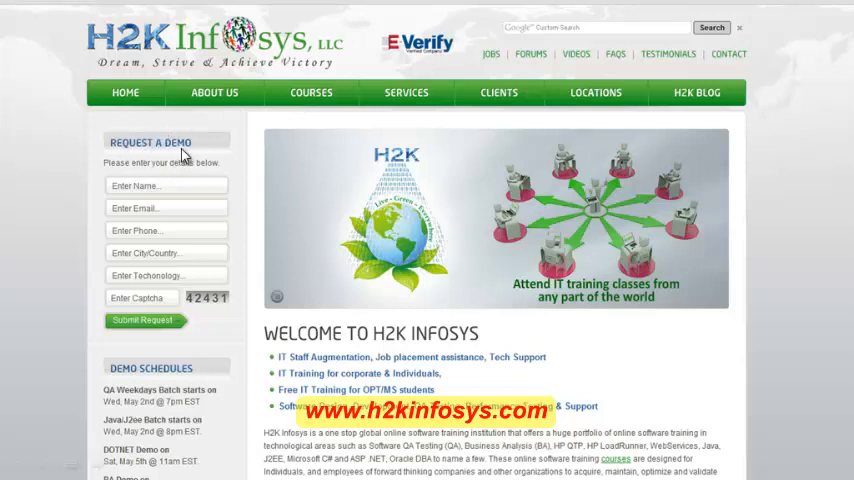
mouse_move(135, 213)
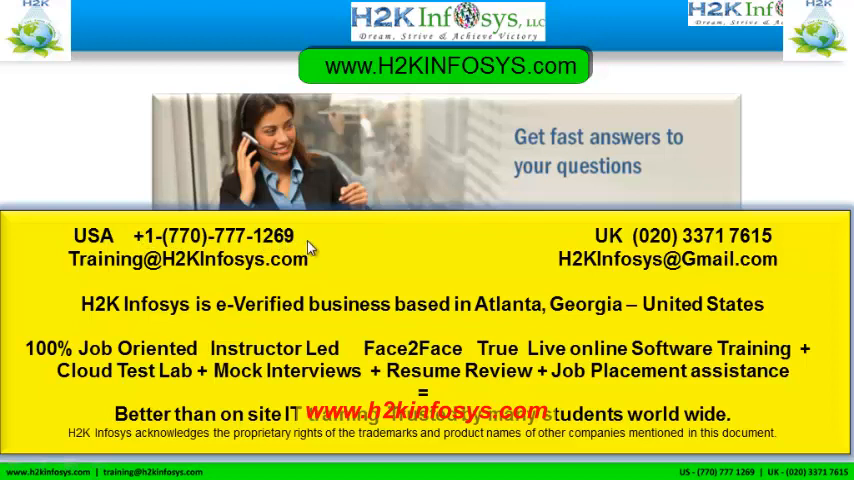
mouse_move(10, 194)
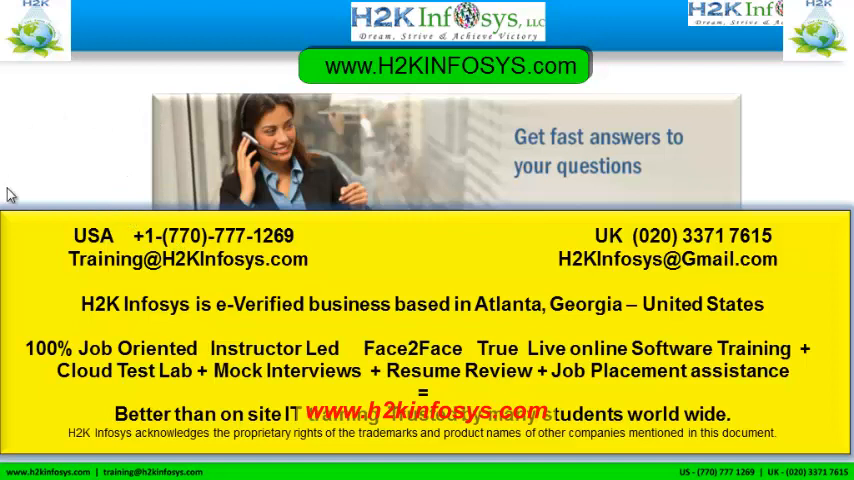